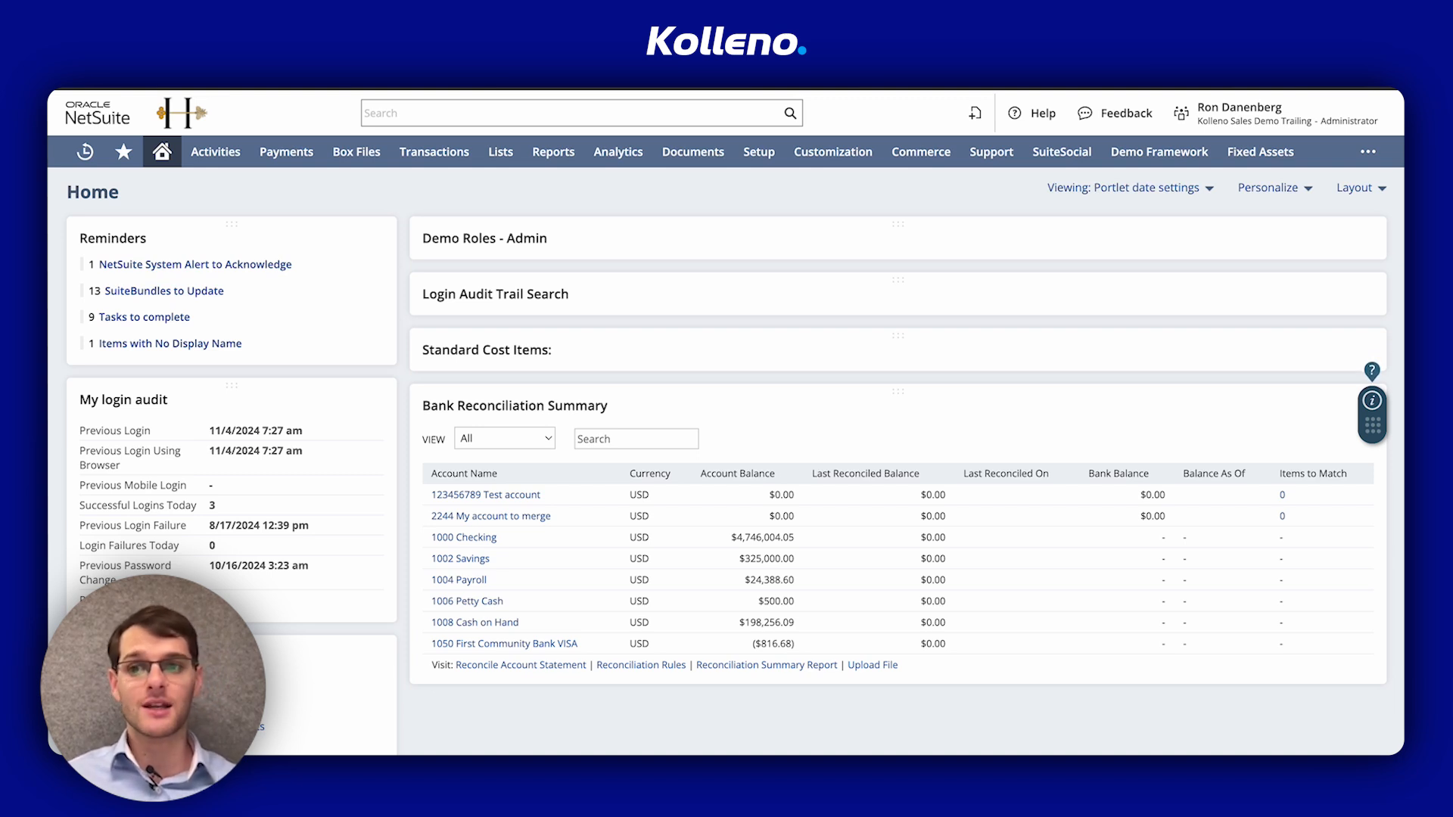
Browse the Lists > Accounting menu toward Billing Schedules > New.
{"action": "left_click", "coordinate": [499, 151]}
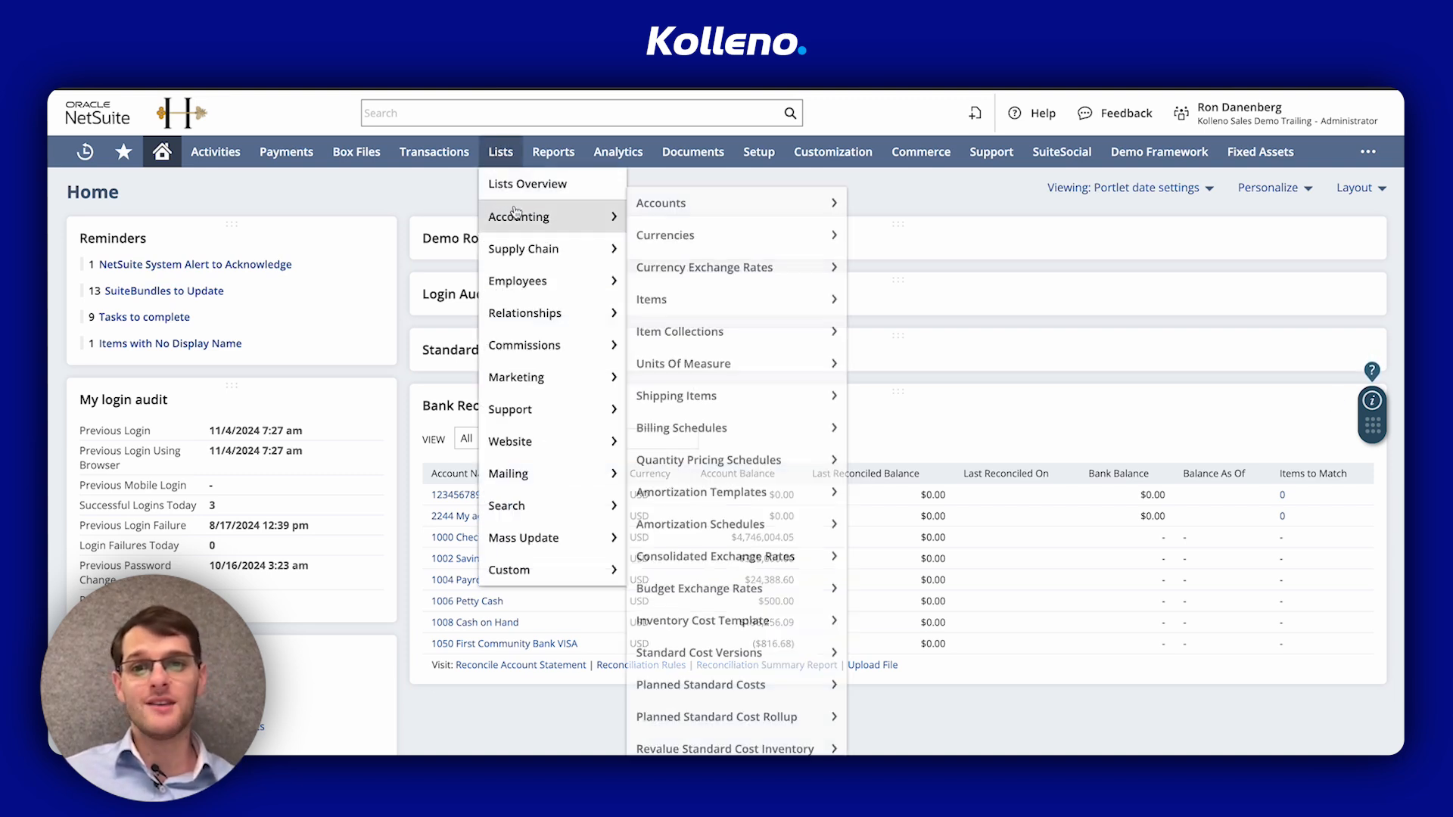
{"action": "mouse_move", "coordinate": [681, 427]}
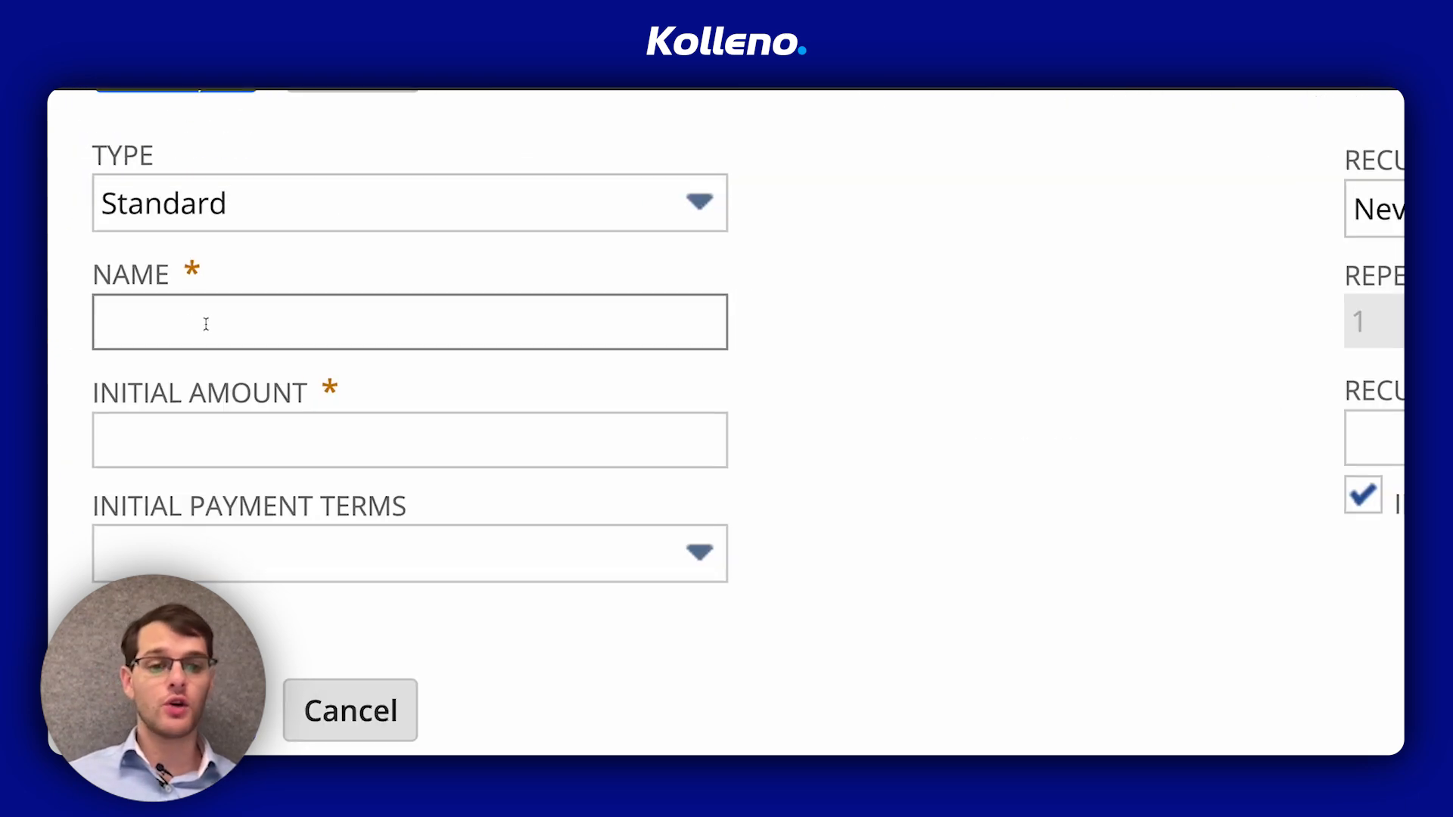
Name the schedule '10% up, quarterly' with initial amount 500 and 2% 10 Net 30 initial terms.
{"action": "left_click", "coordinate": [408, 321]}
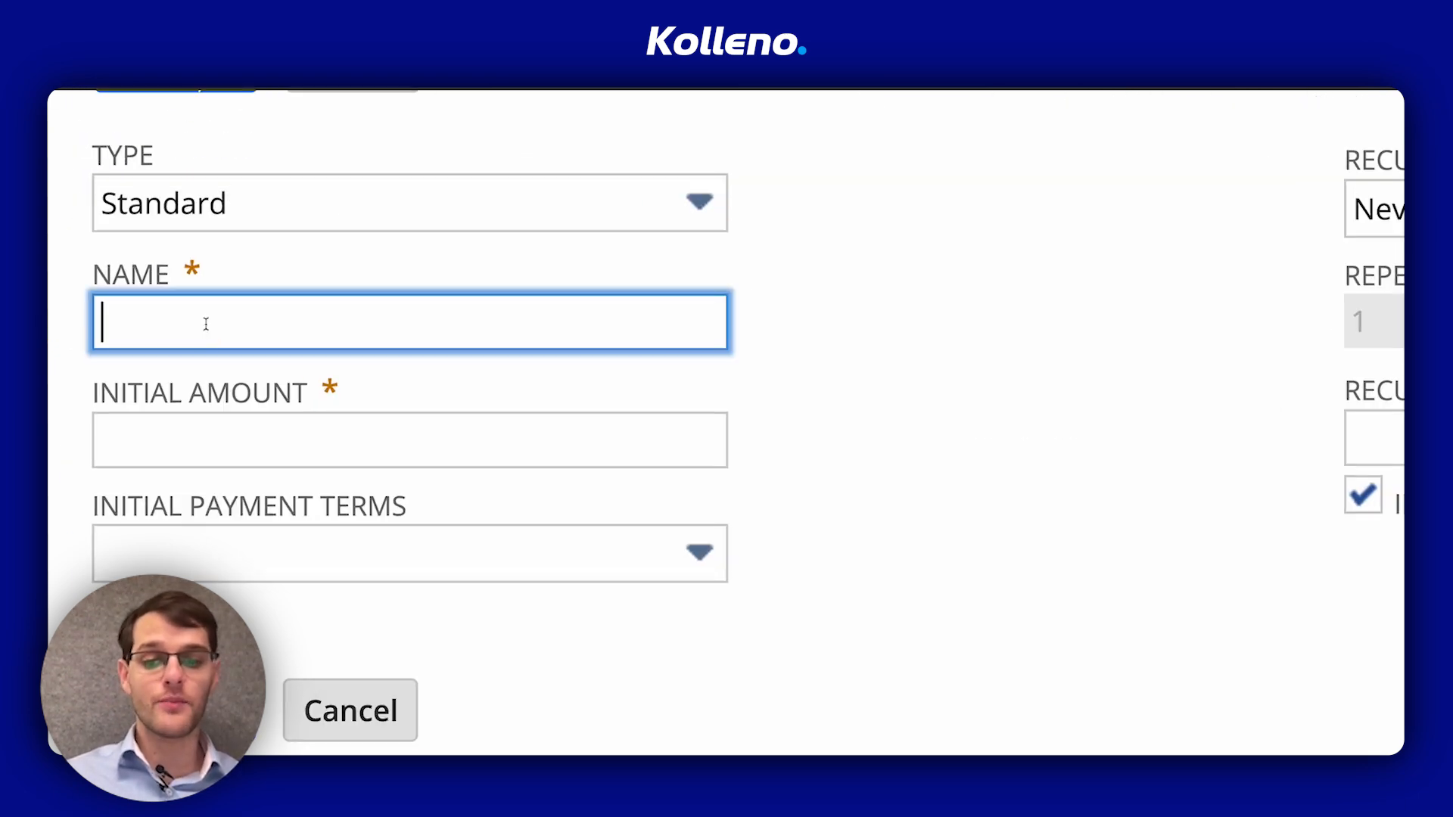
{"action": "type", "text": "10% up"}
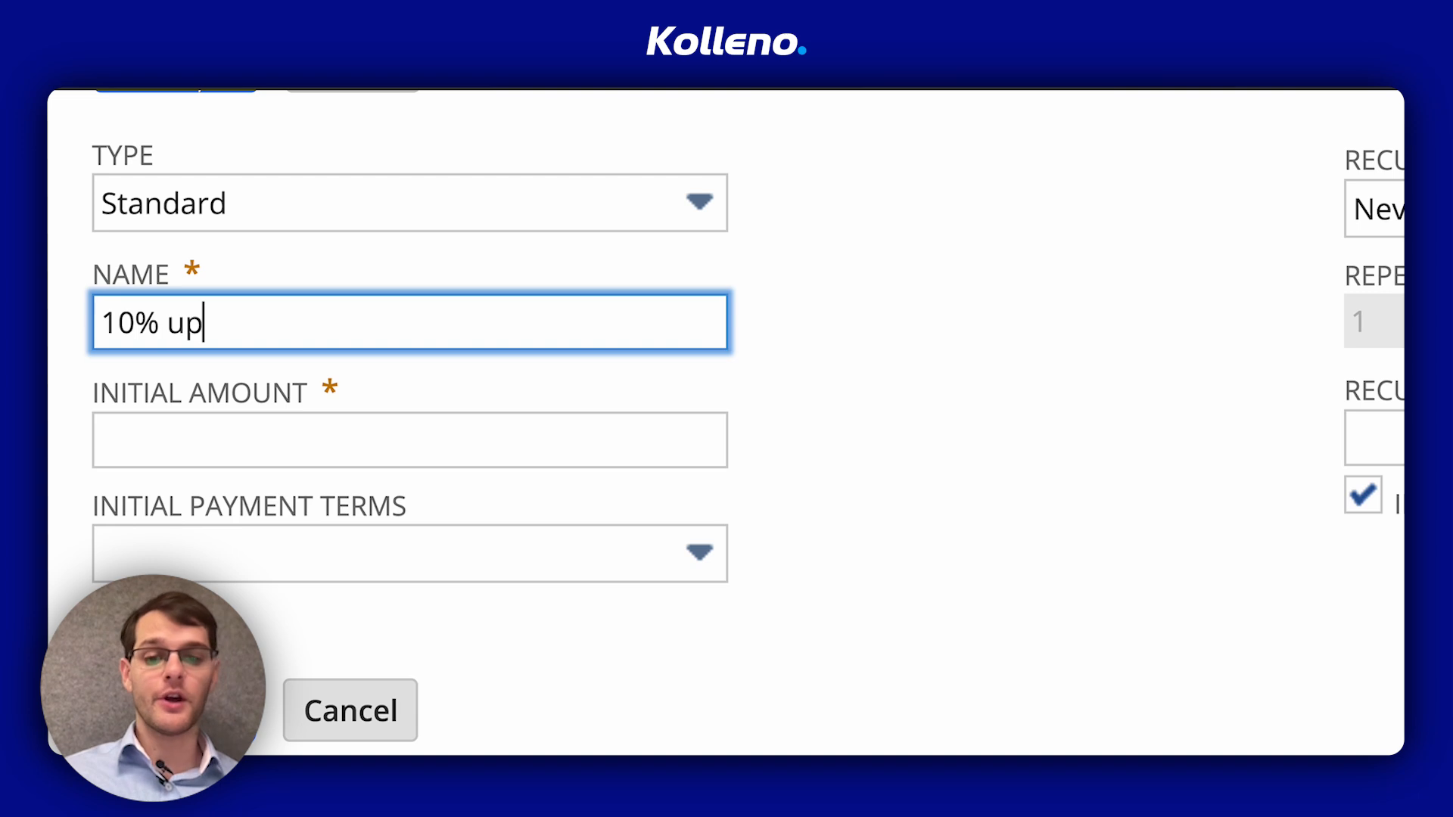
{"action": "type", "text": ", quarterly"}
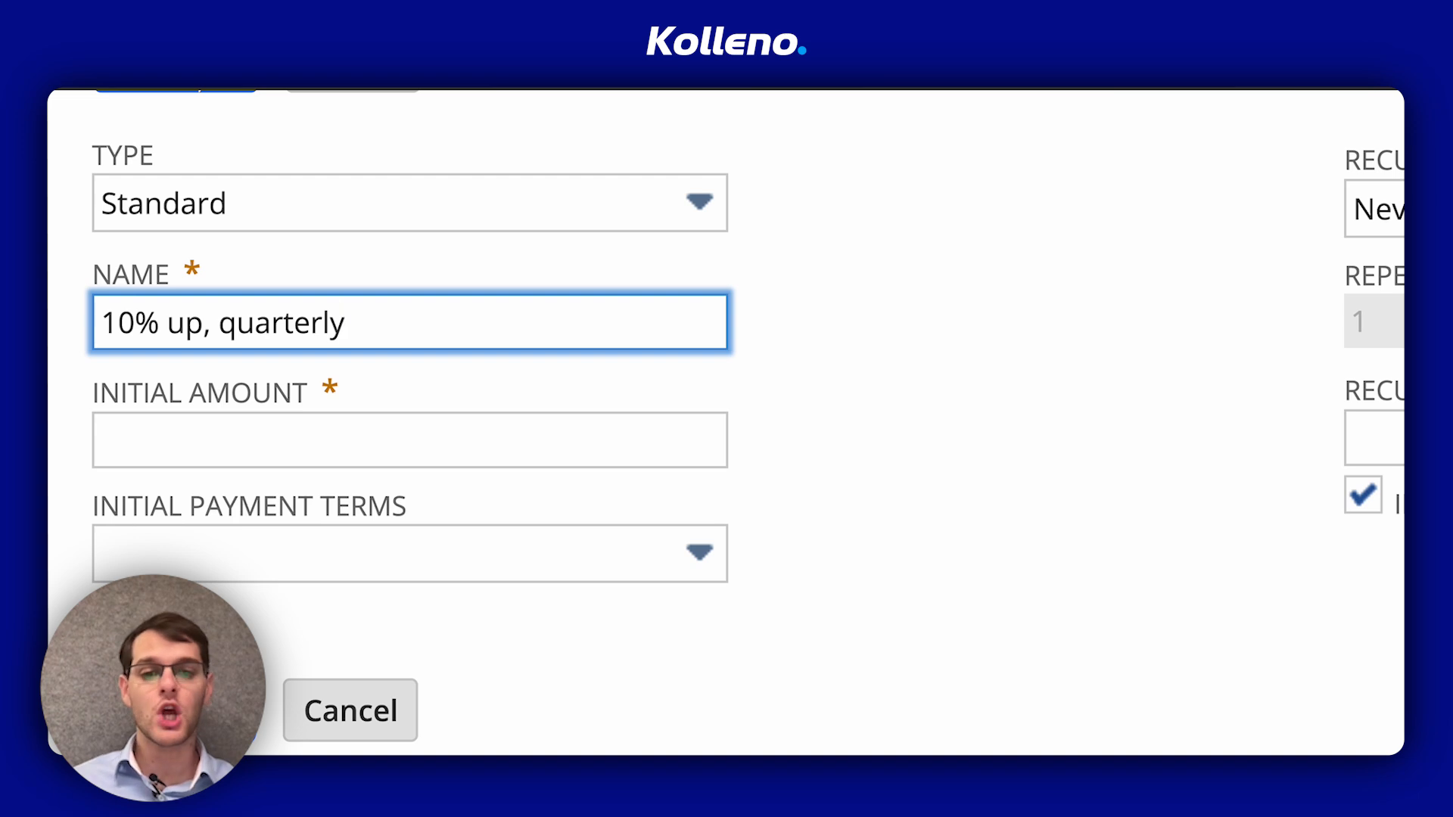
{"action": "left_click", "coordinate": [408, 438]}
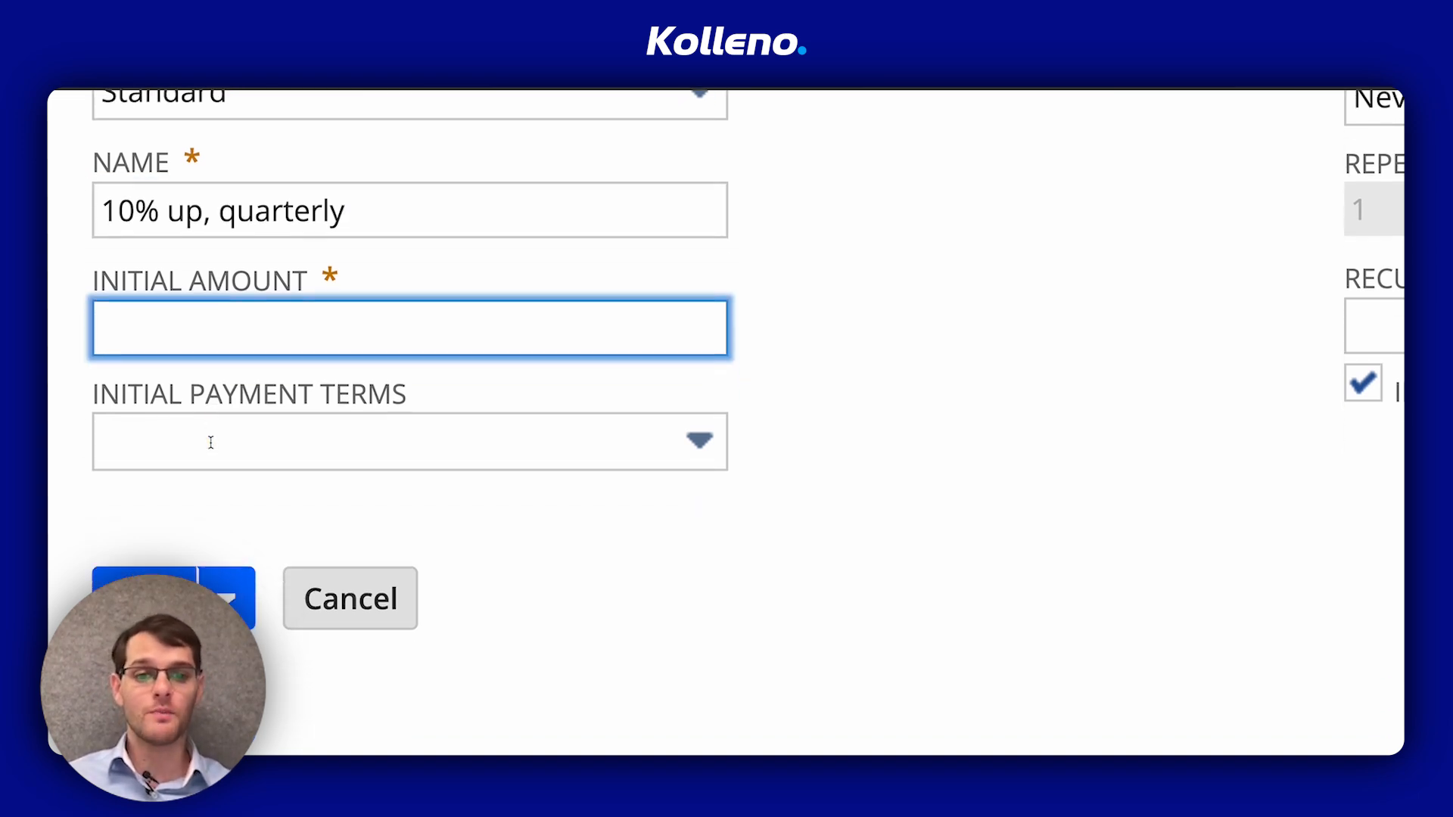
{"action": "type", "text": "500"}
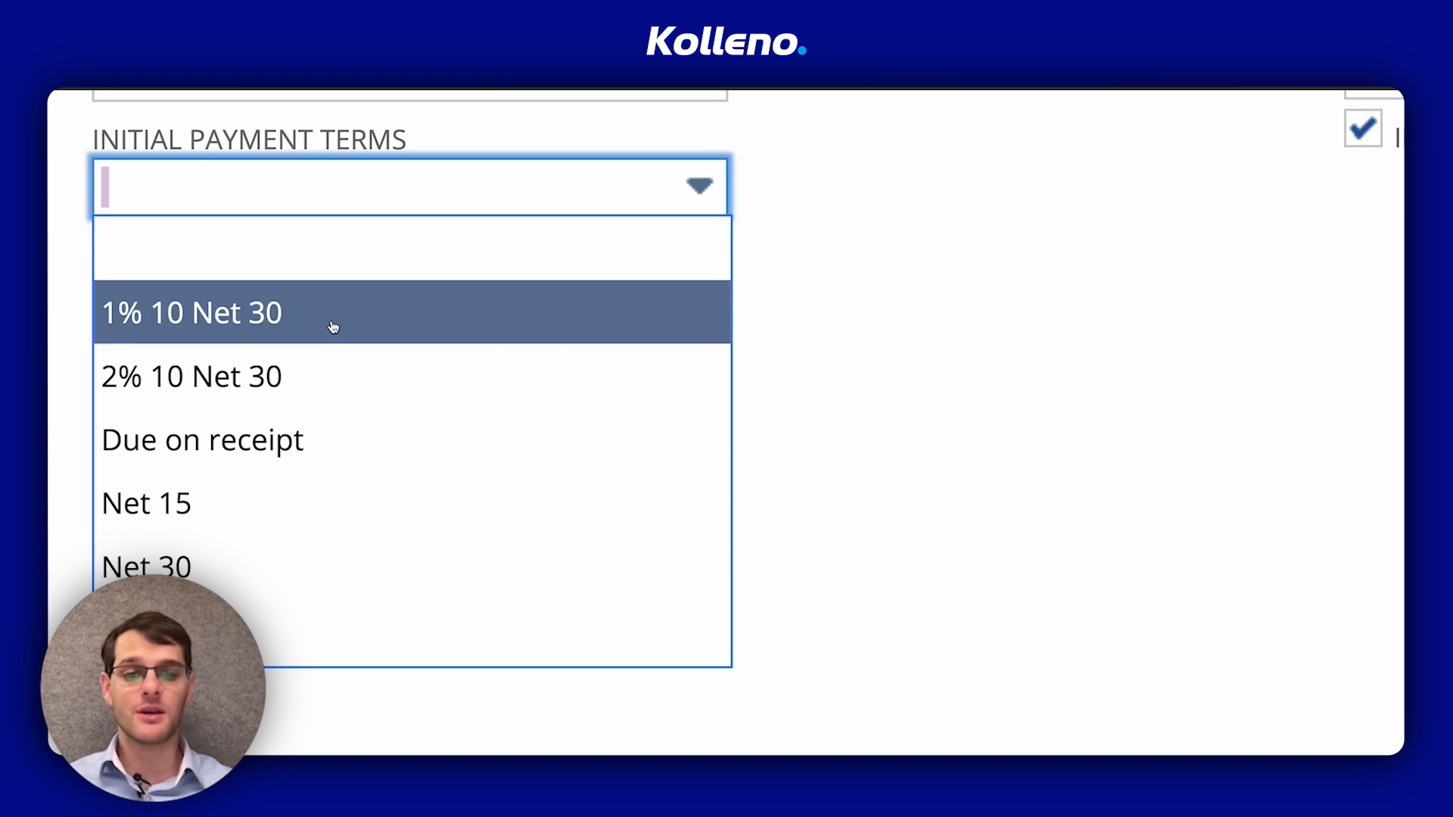
{"action": "mouse_move", "coordinate": [353, 376]}
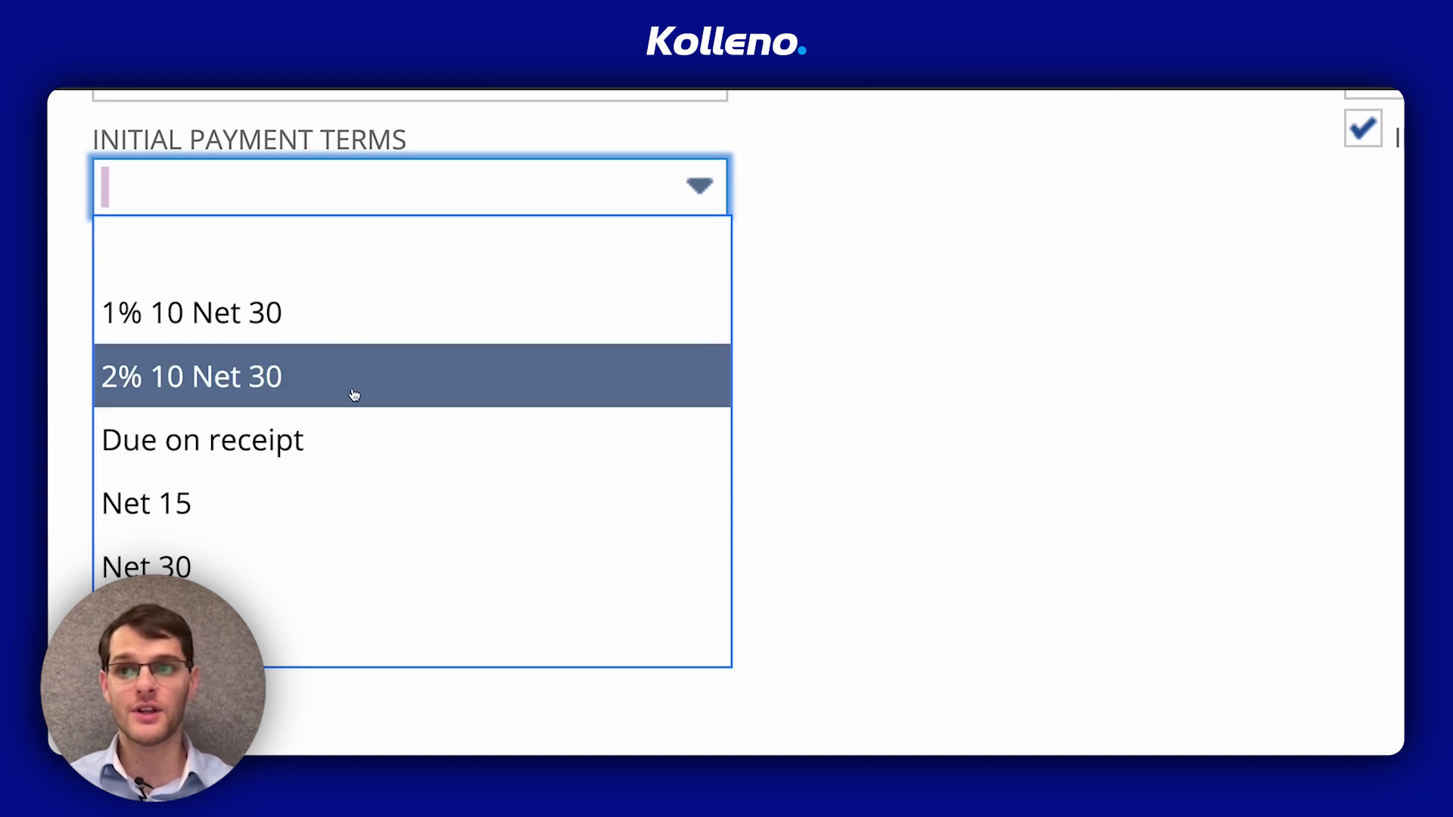
{"action": "left_click", "coordinate": [192, 375]}
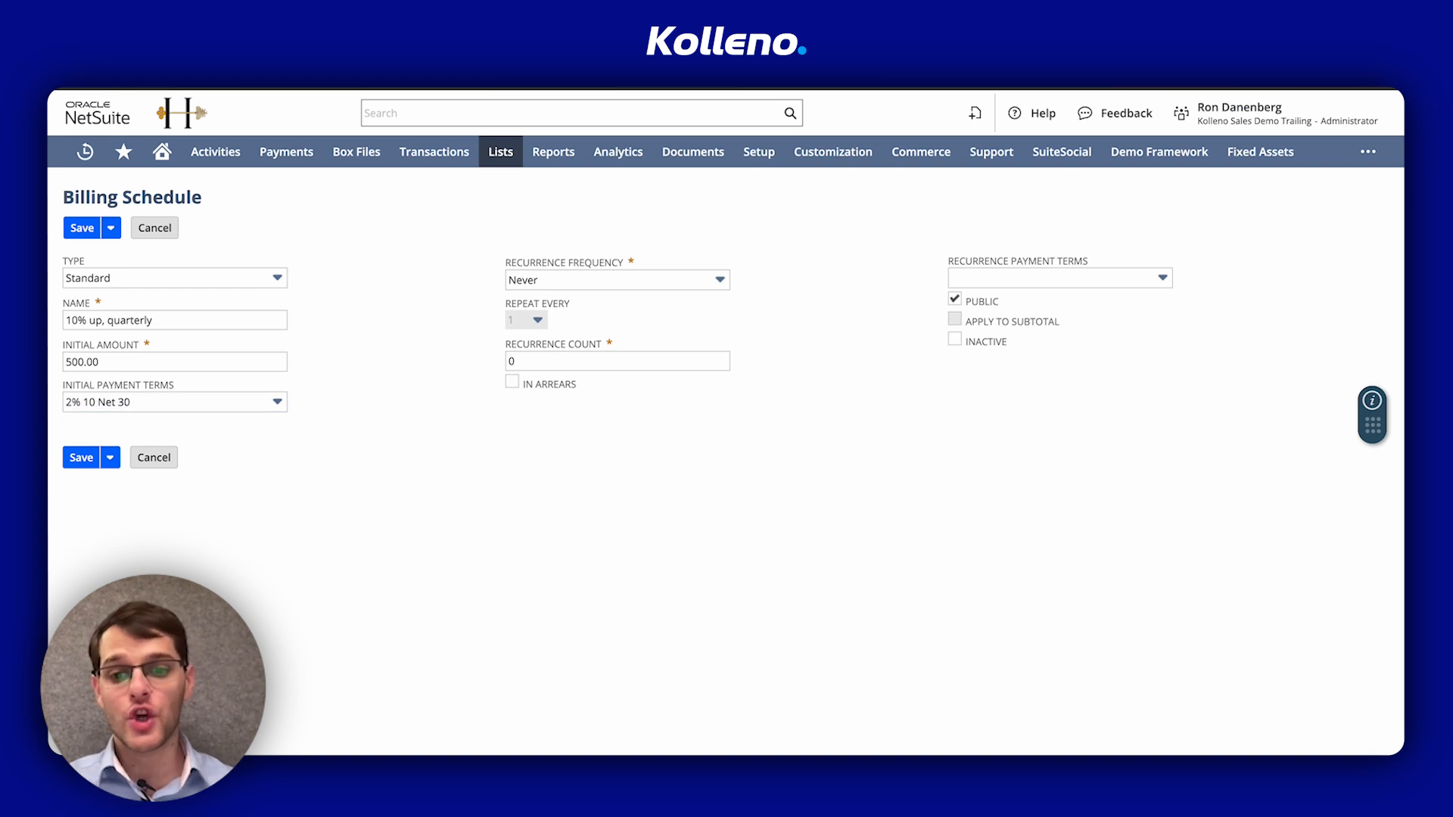
{"action": "mouse_move", "coordinate": [663, 487]}
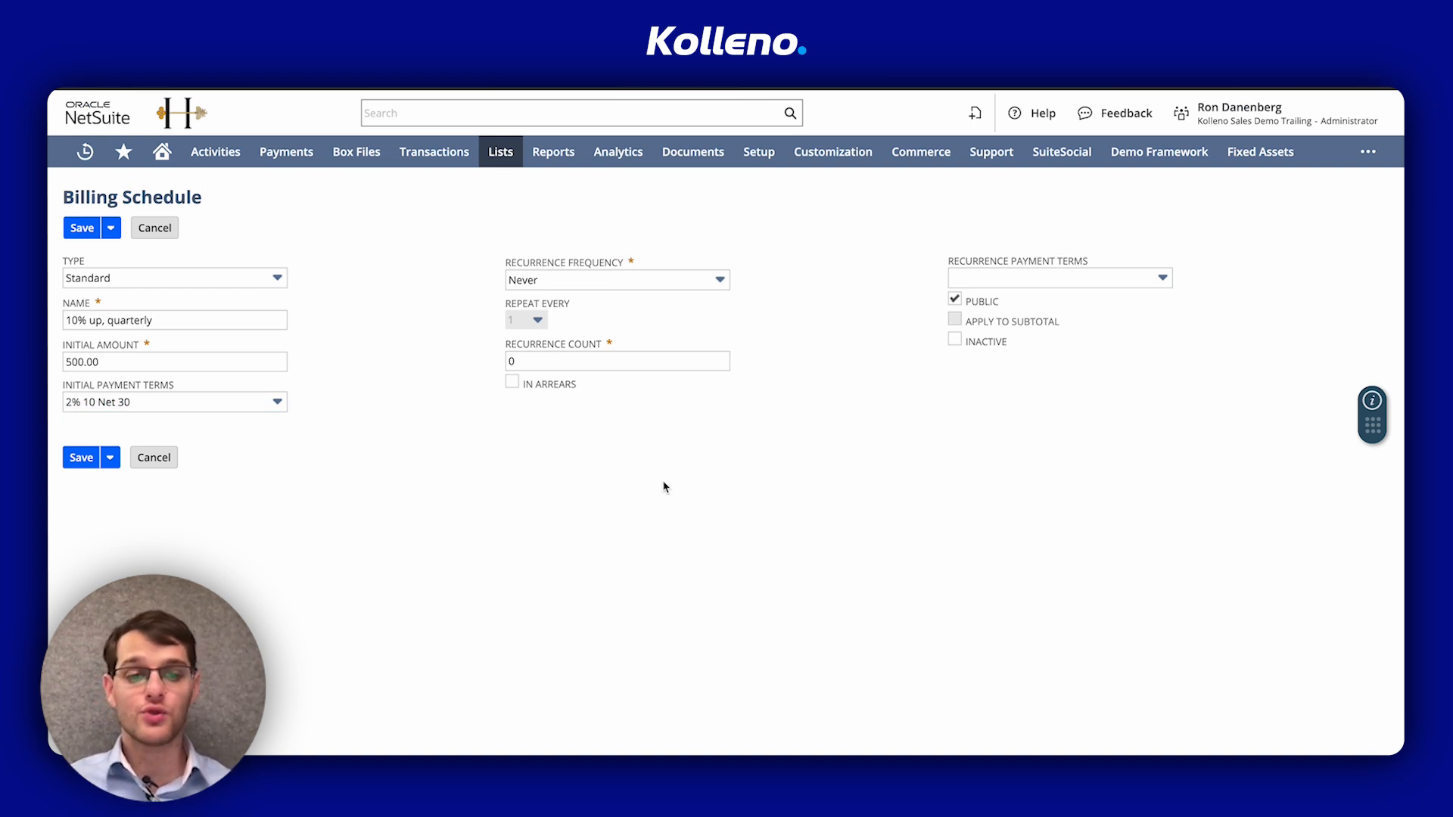
Set Recurrence Frequency to Custom and start the first recurrence line's Count.
{"action": "left_click", "coordinate": [616, 279]}
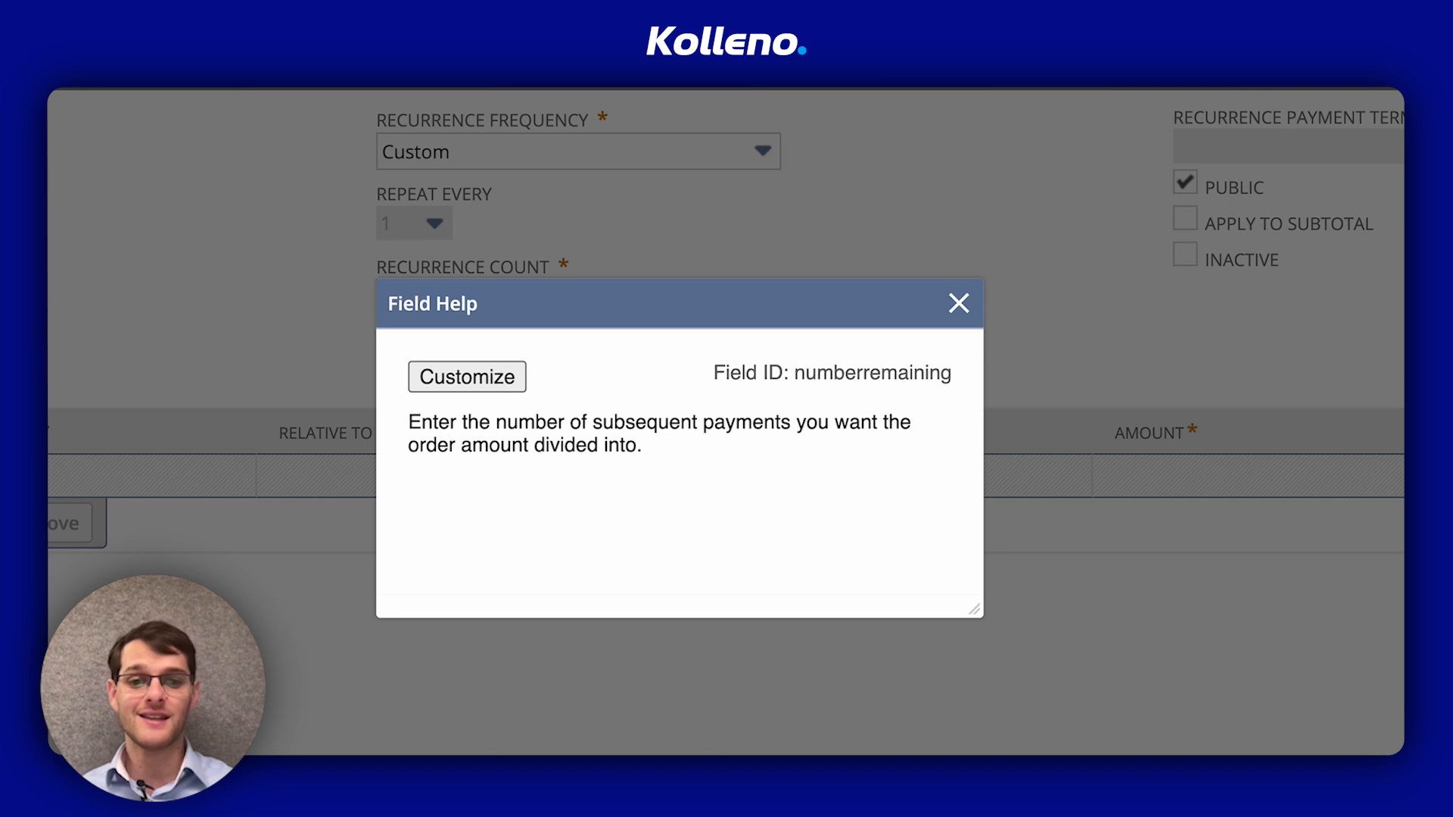
{"action": "left_click", "coordinate": [958, 304]}
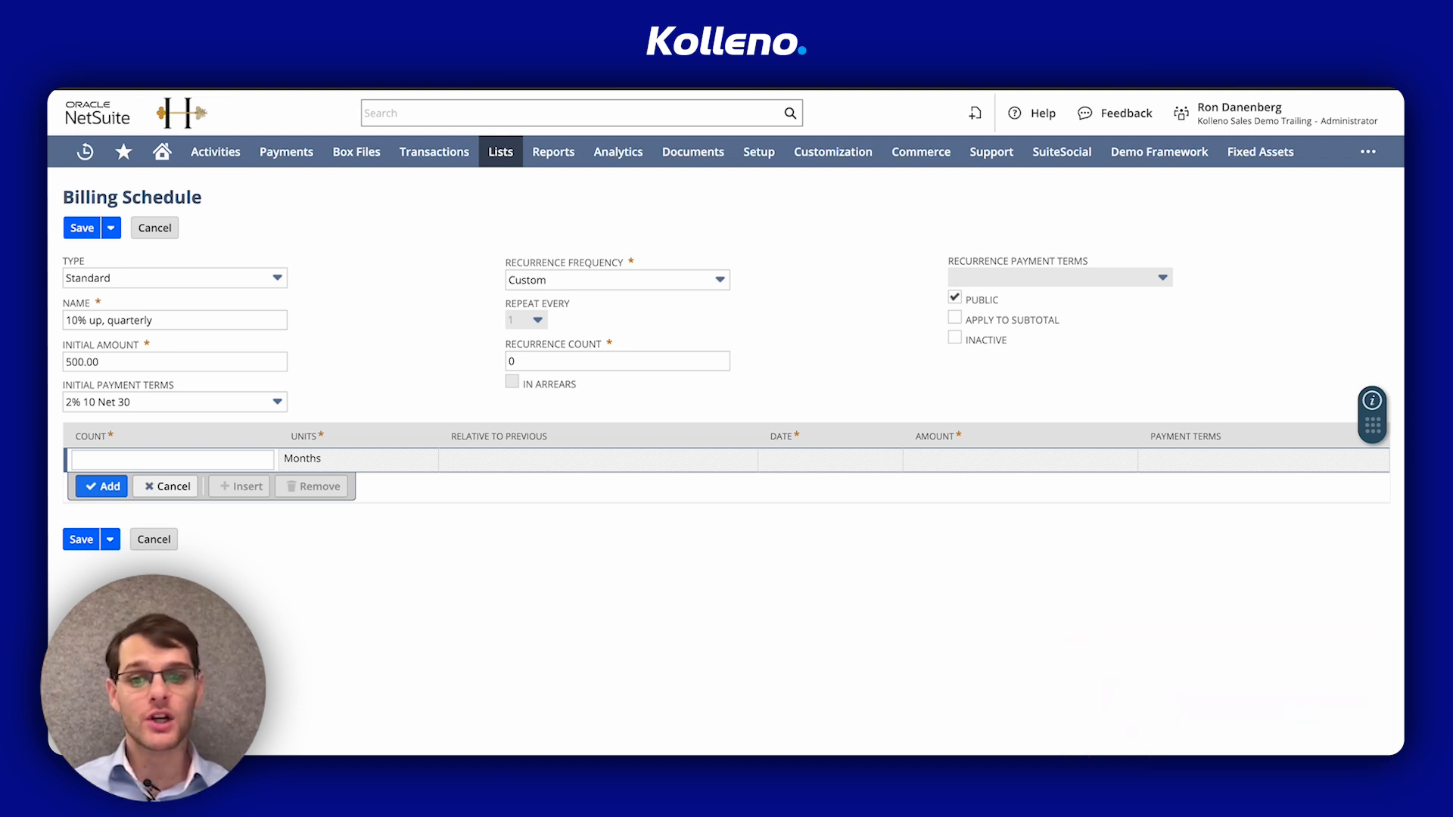
{"action": "left_click", "coordinate": [171, 459]}
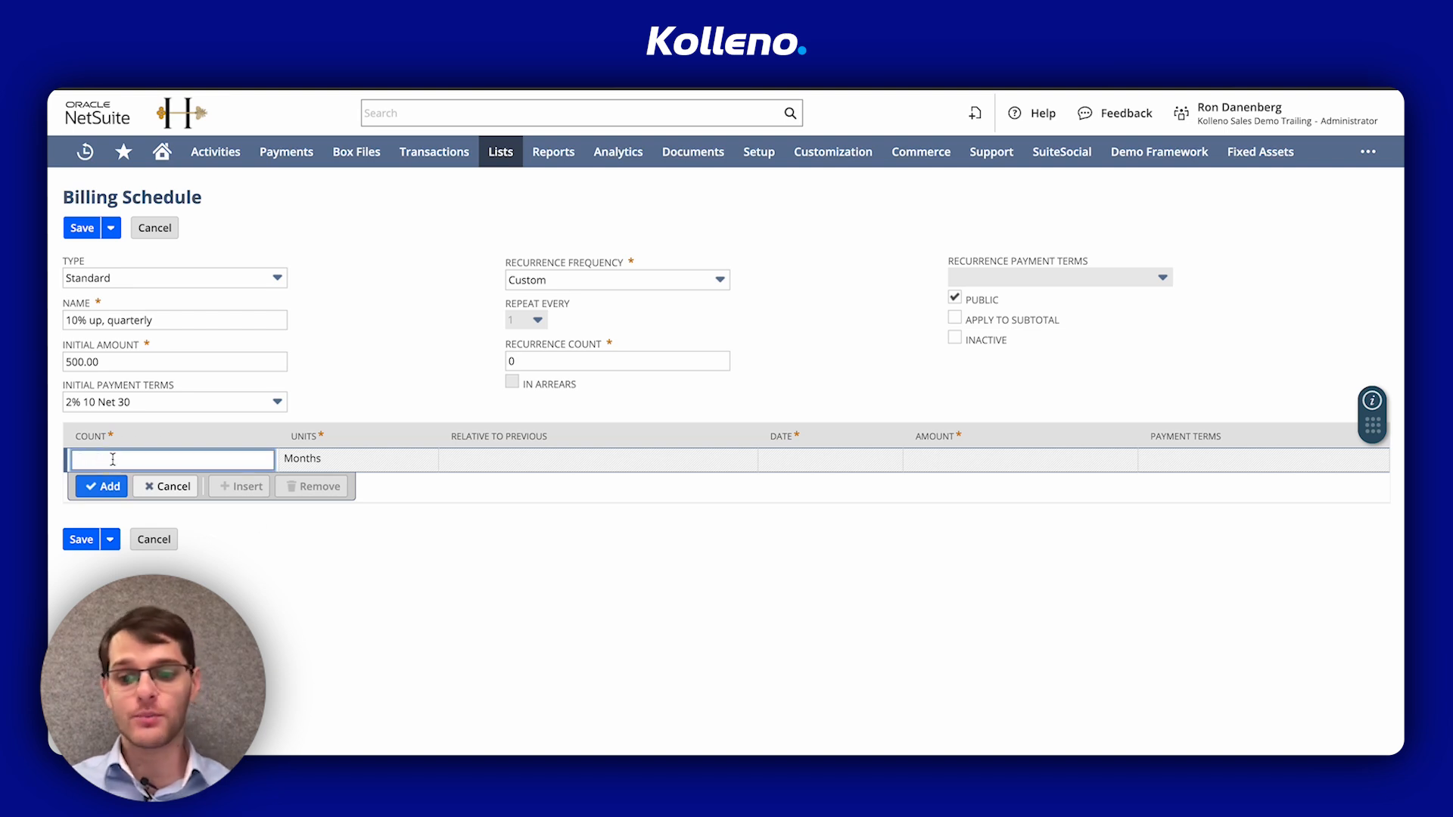
Fill the first recurrence line with Count 10 Months and Amount 300.
{"action": "type", "text": "10"}
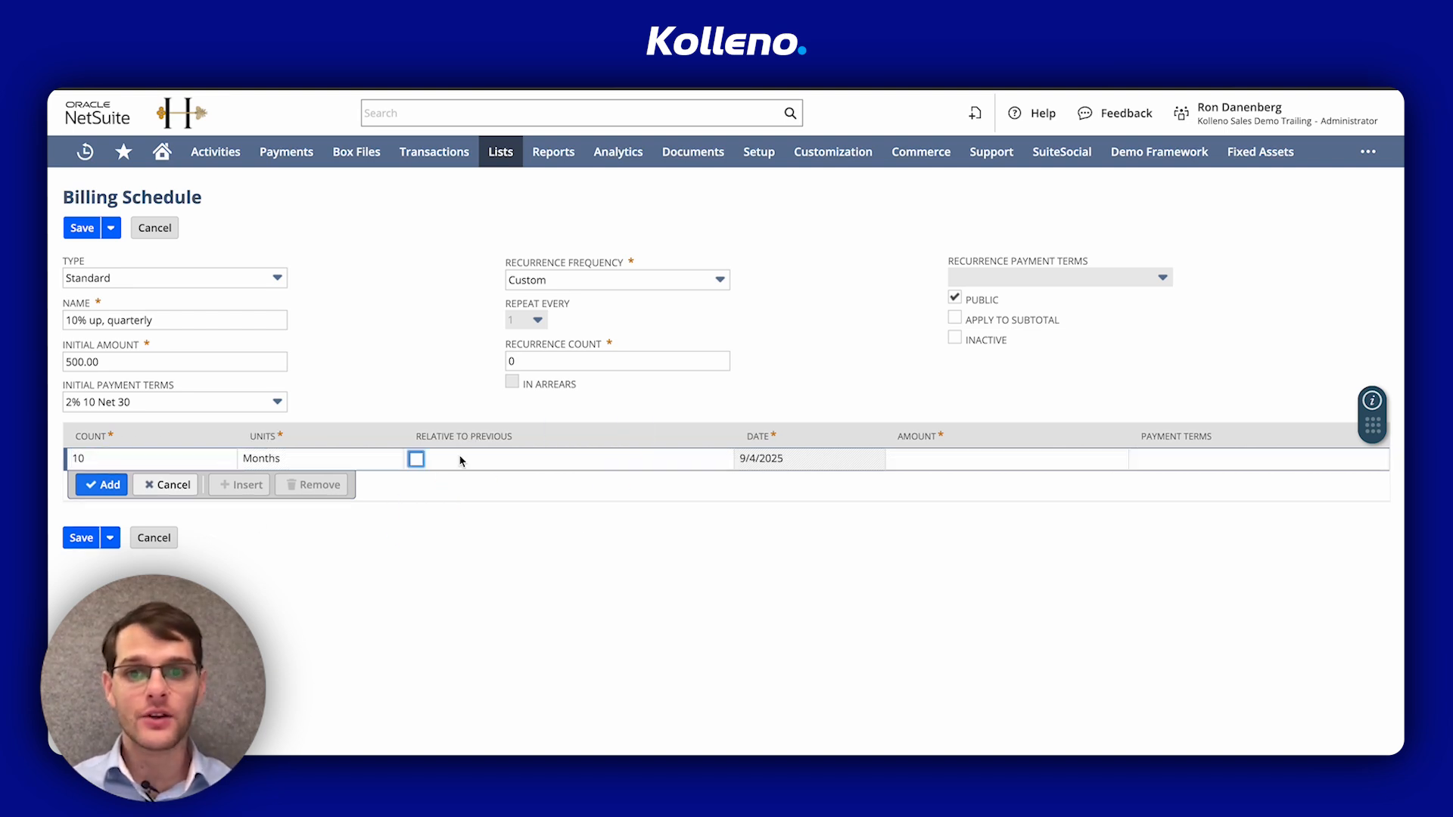
{"action": "left_click", "coordinate": [415, 457]}
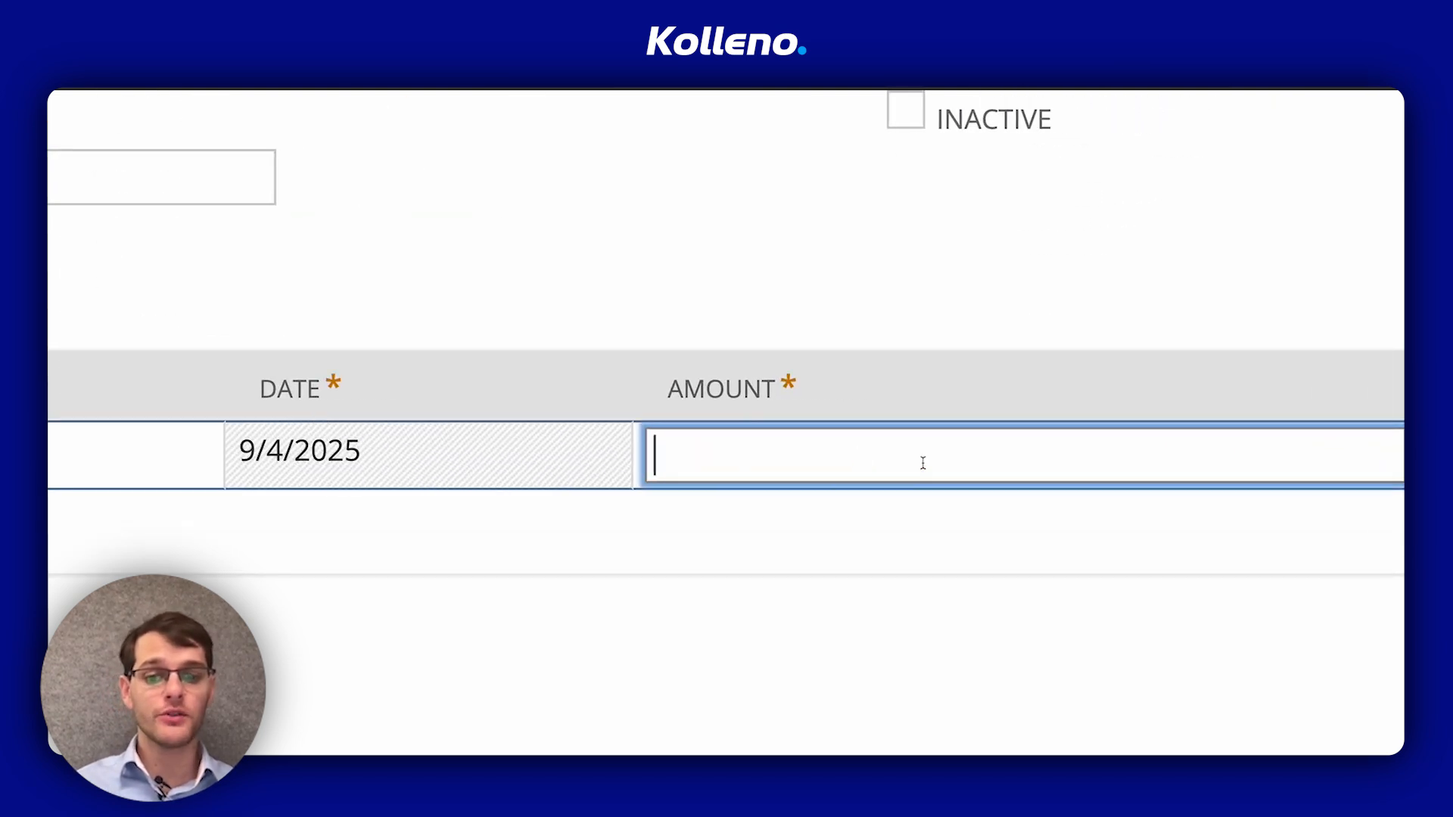
{"action": "type", "text": "300"}
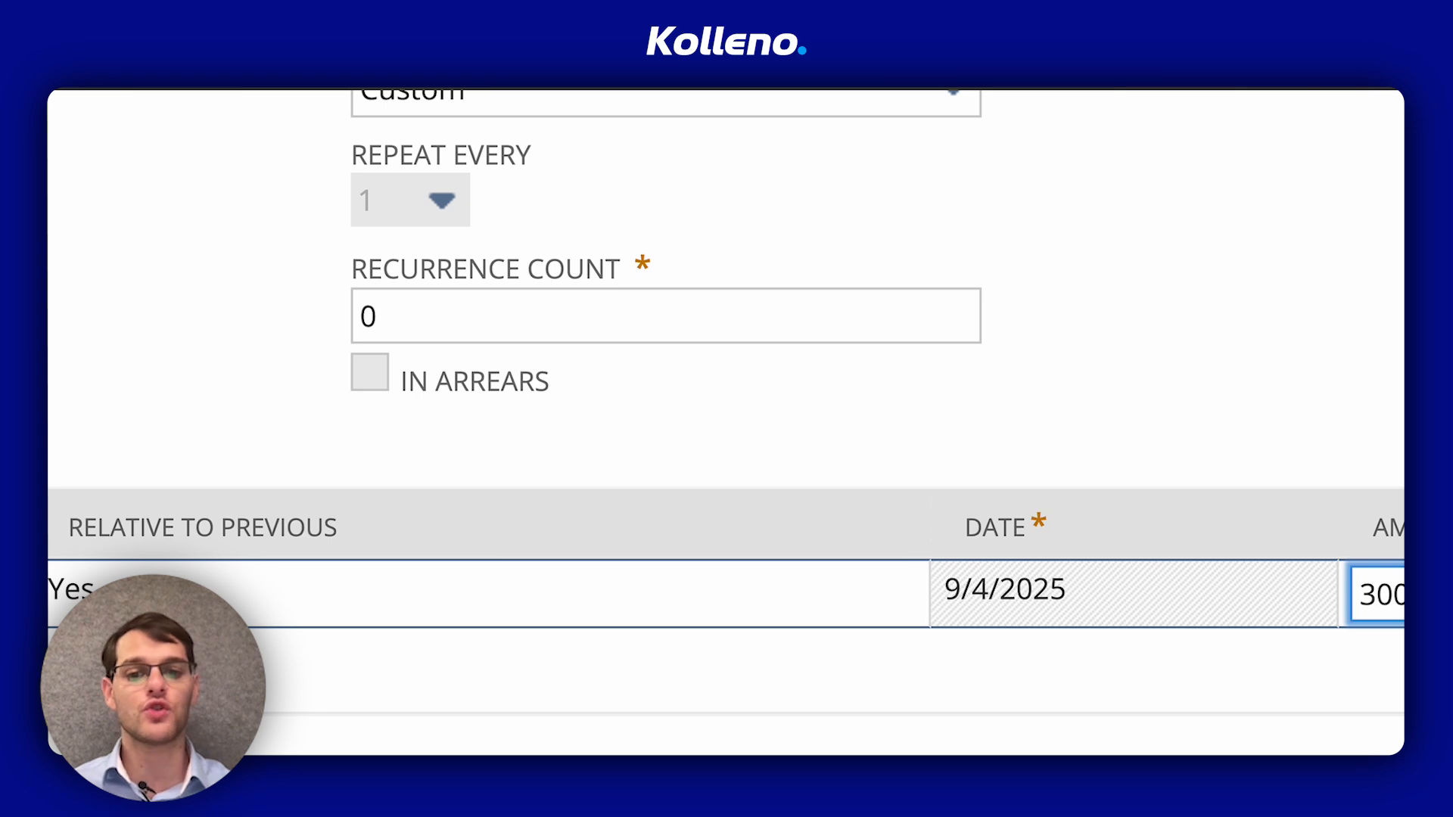
{"action": "mouse_move", "coordinate": [955, 443]}
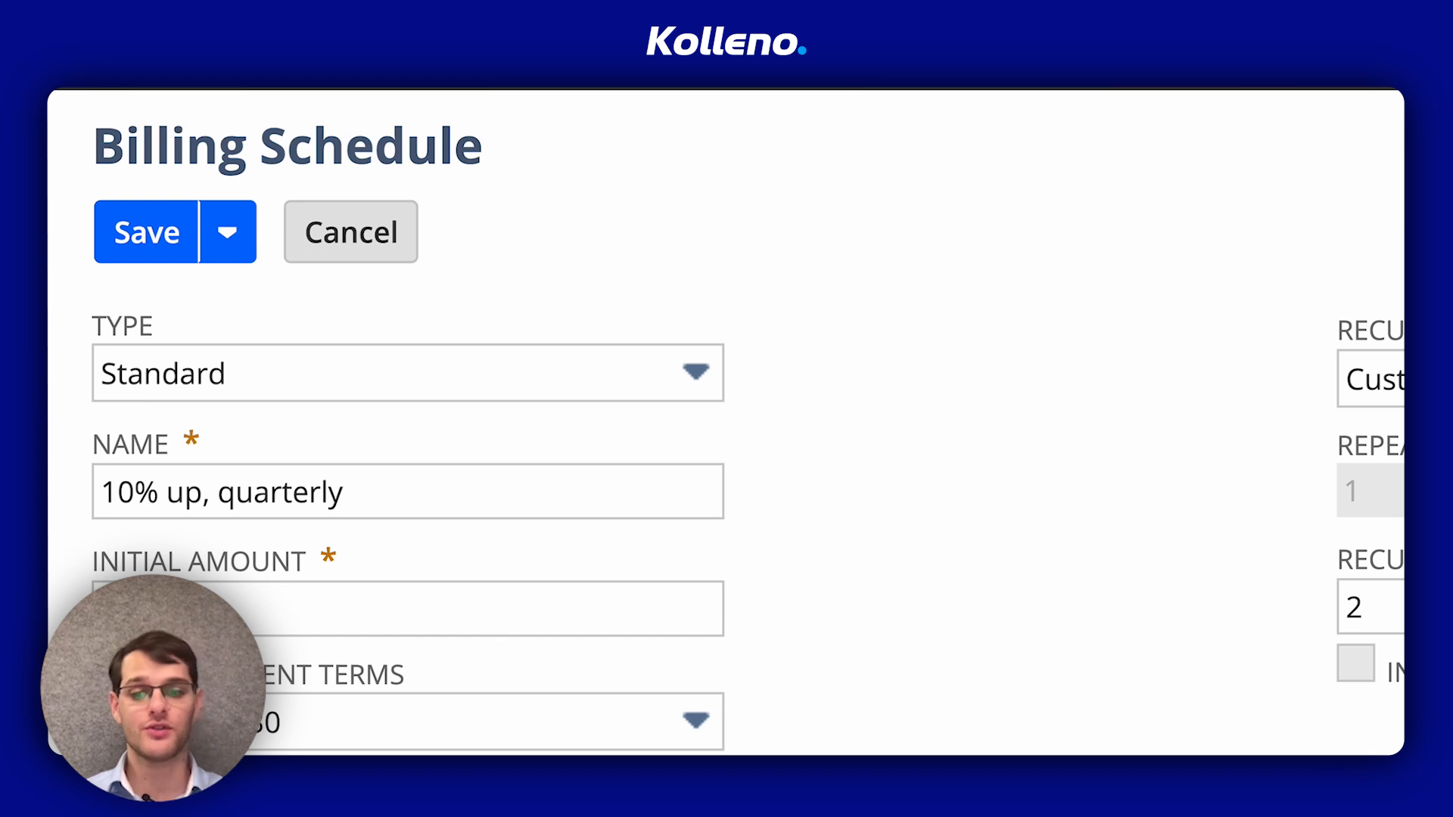
{"action": "mouse_move", "coordinate": [787, 640]}
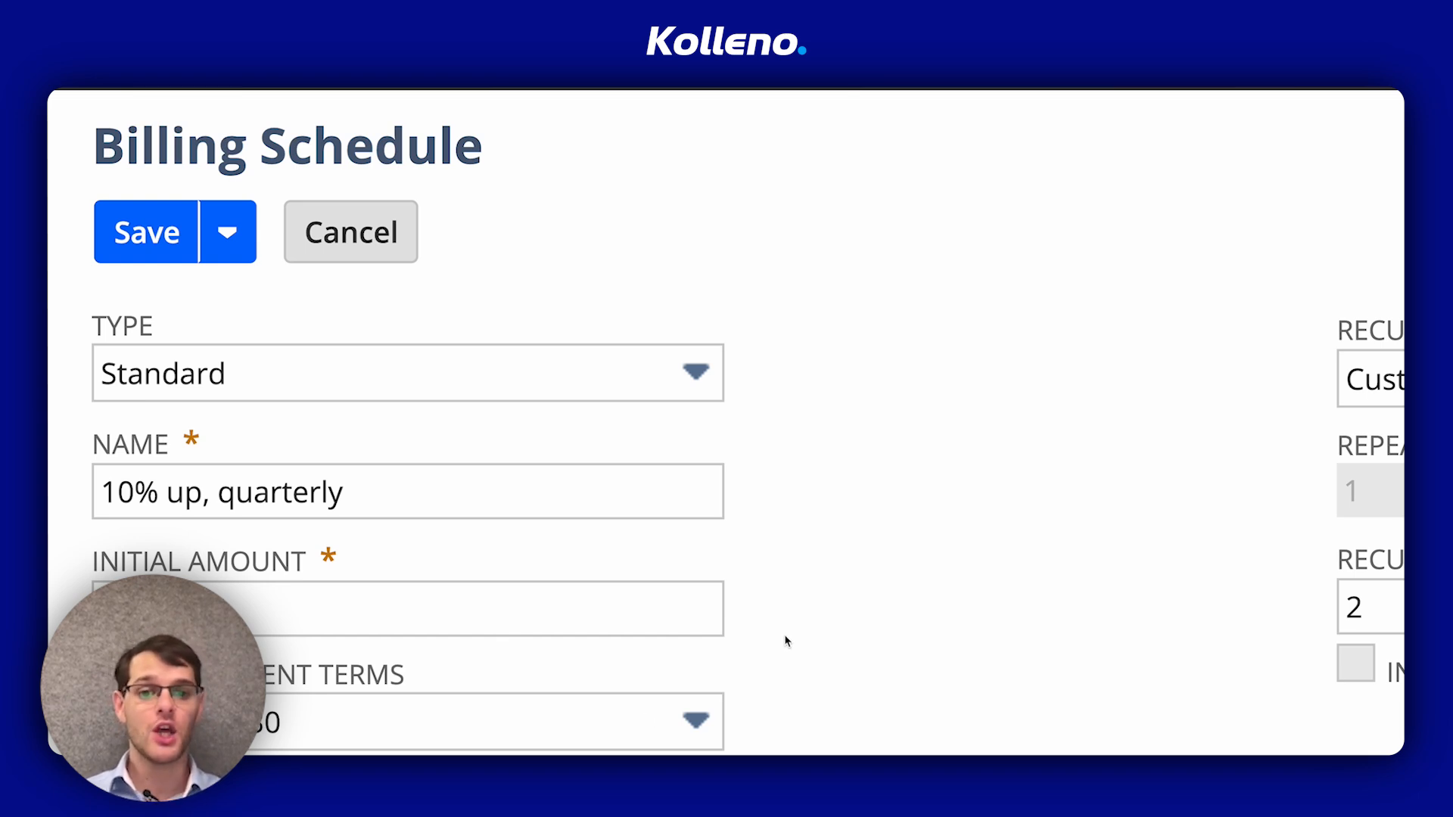